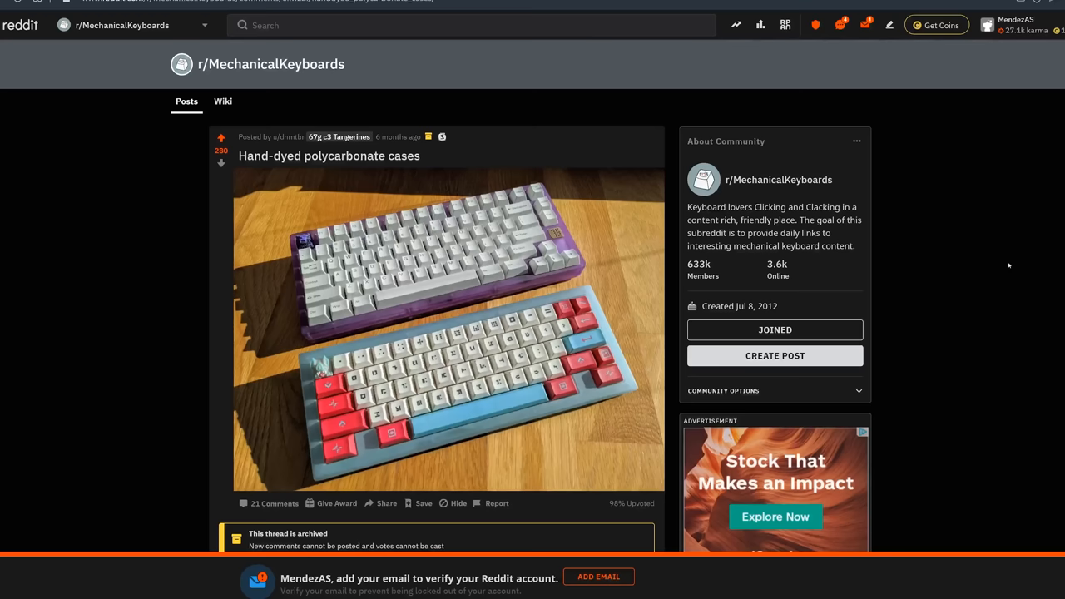
{"action": "mouse_move", "coordinate": [119, 229]}
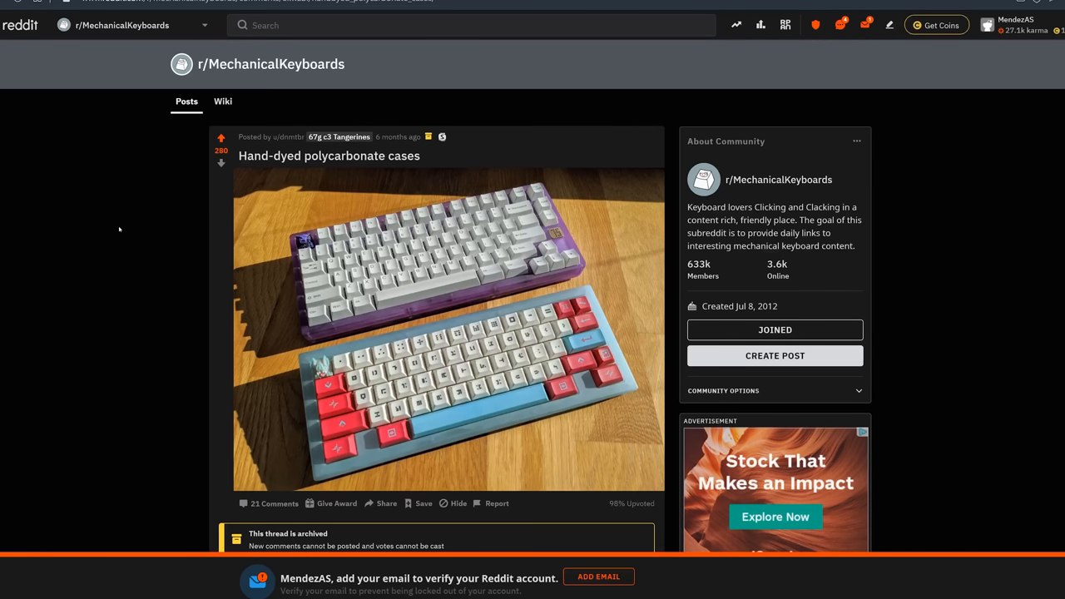
{"action": "scroll", "scroll_direction": "down", "scroll_amount": 3}
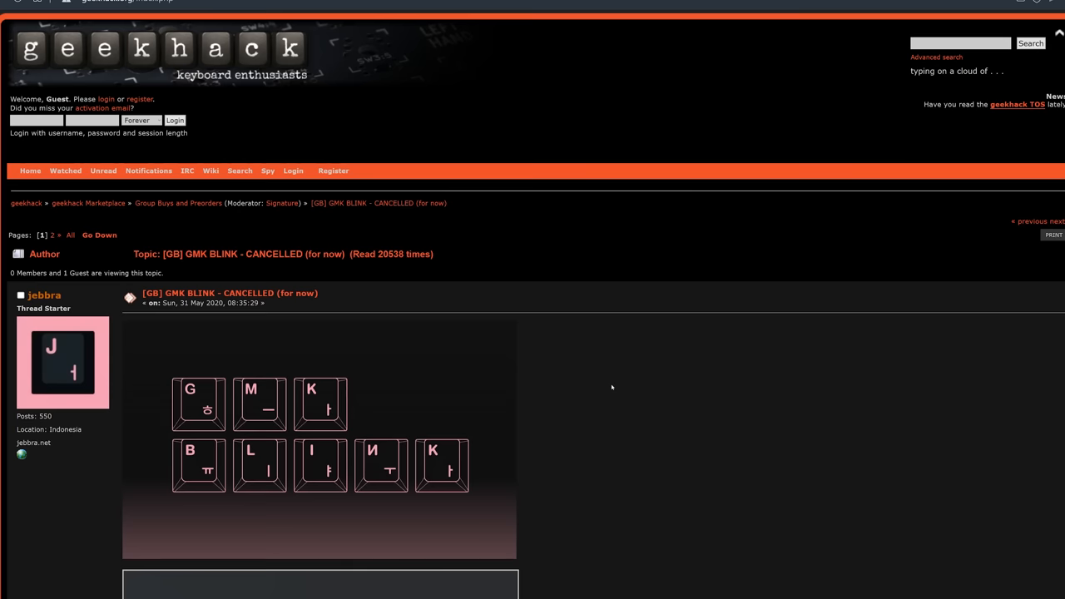
{"action": "scroll", "scroll_direction": "down", "scroll_amount": 3}
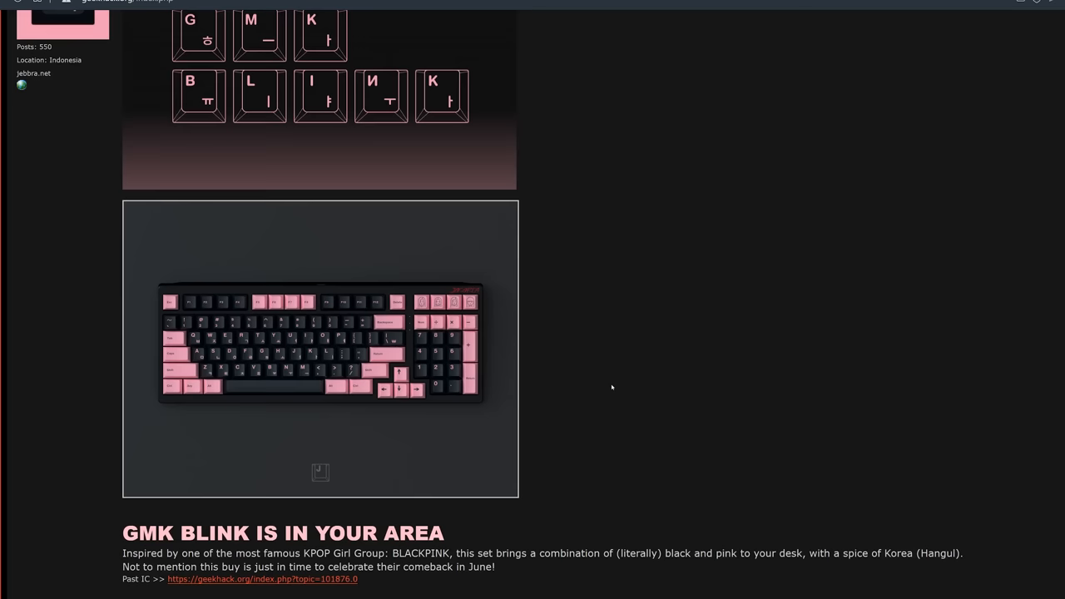
{"action": "scroll", "scroll_direction": "down", "scroll_amount": 3}
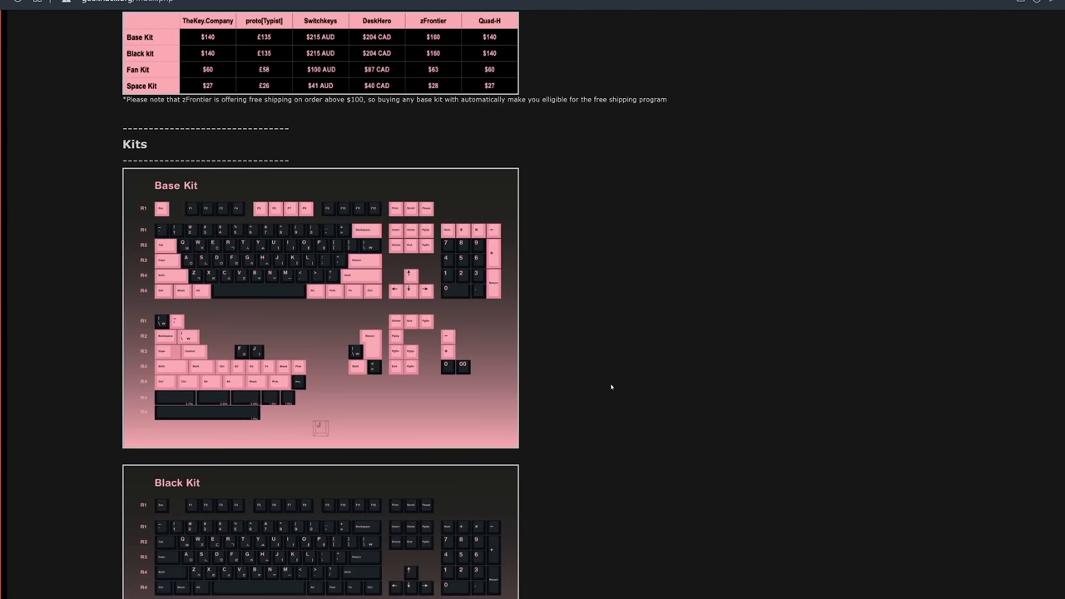
{"action": "scroll", "scroll_direction": "down", "scroll_amount": 3}
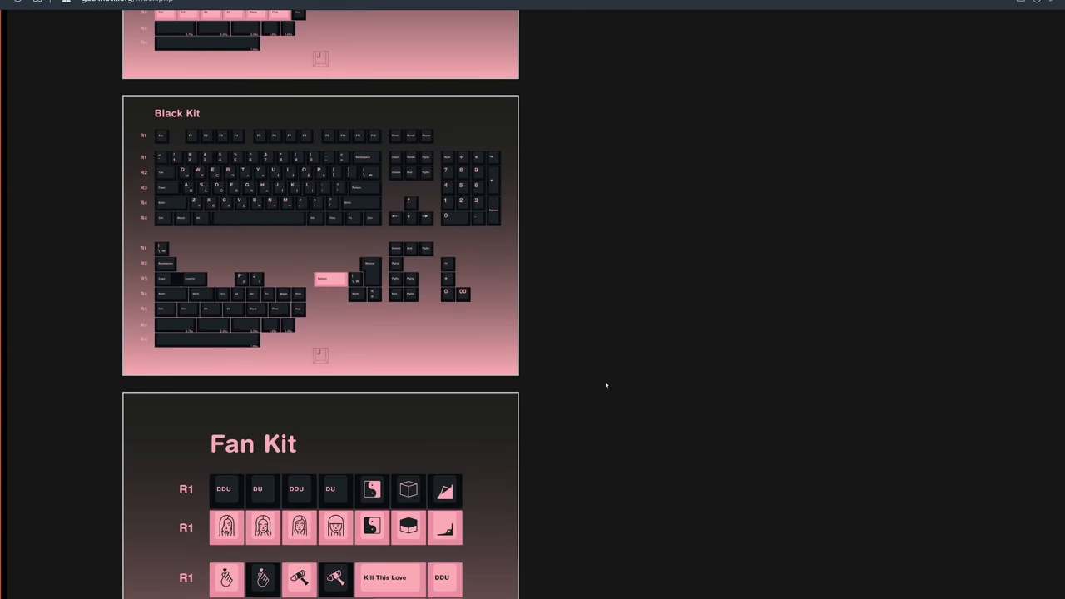